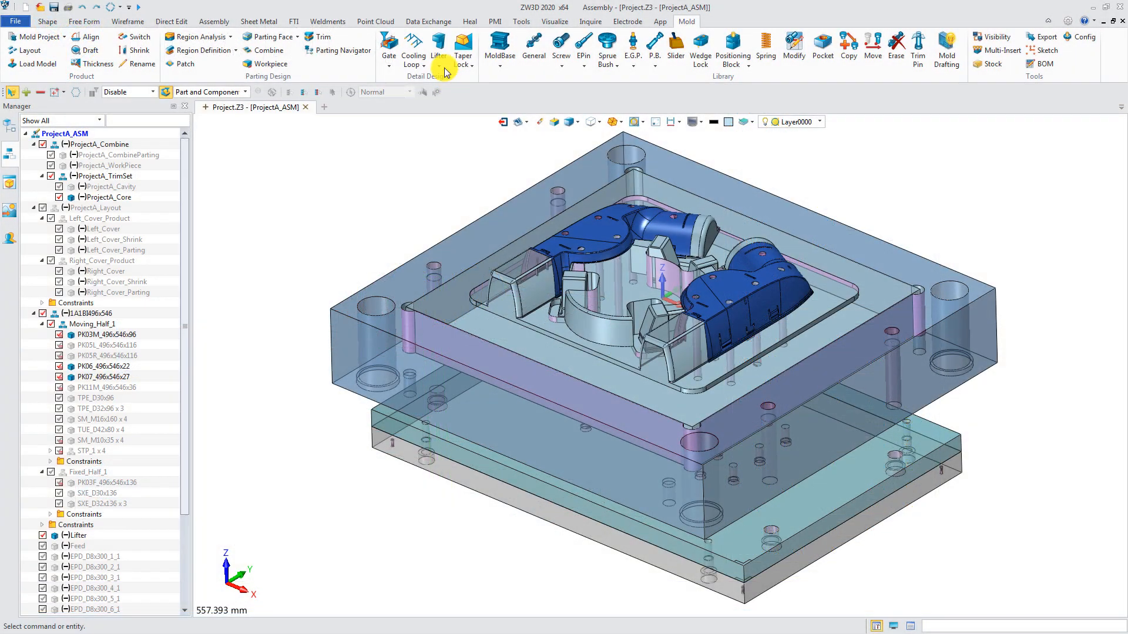
Step: Add a lifter at the picked point, aligning X to -X and Y to the Z axis
{"action": "left_click", "coordinate": [439, 45]}
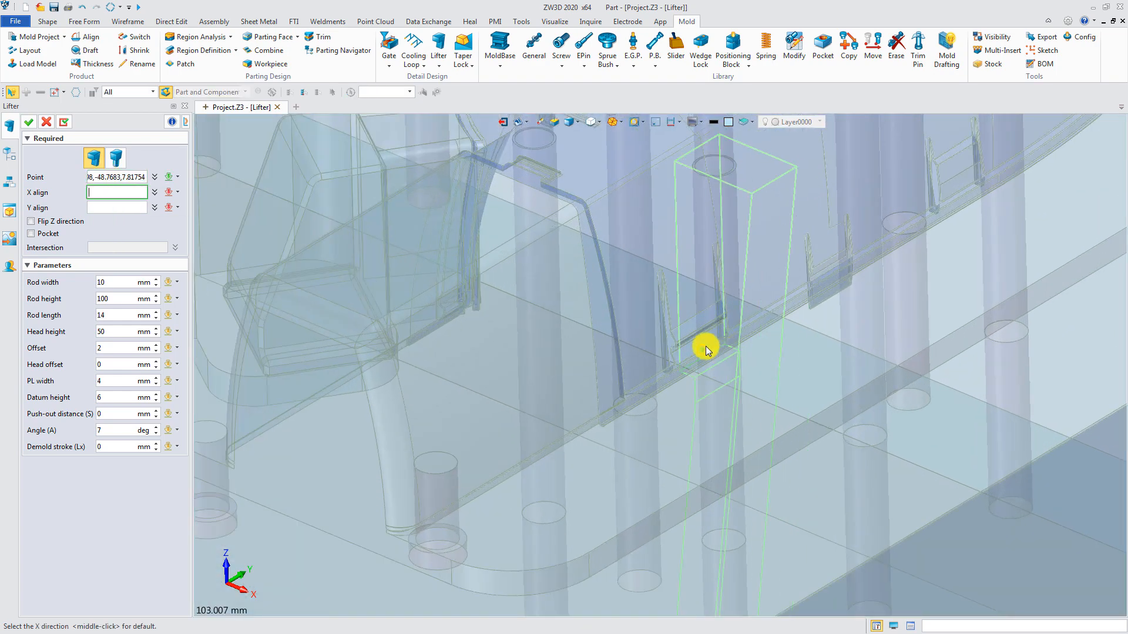
{"action": "left_click", "coordinate": [172, 208]}
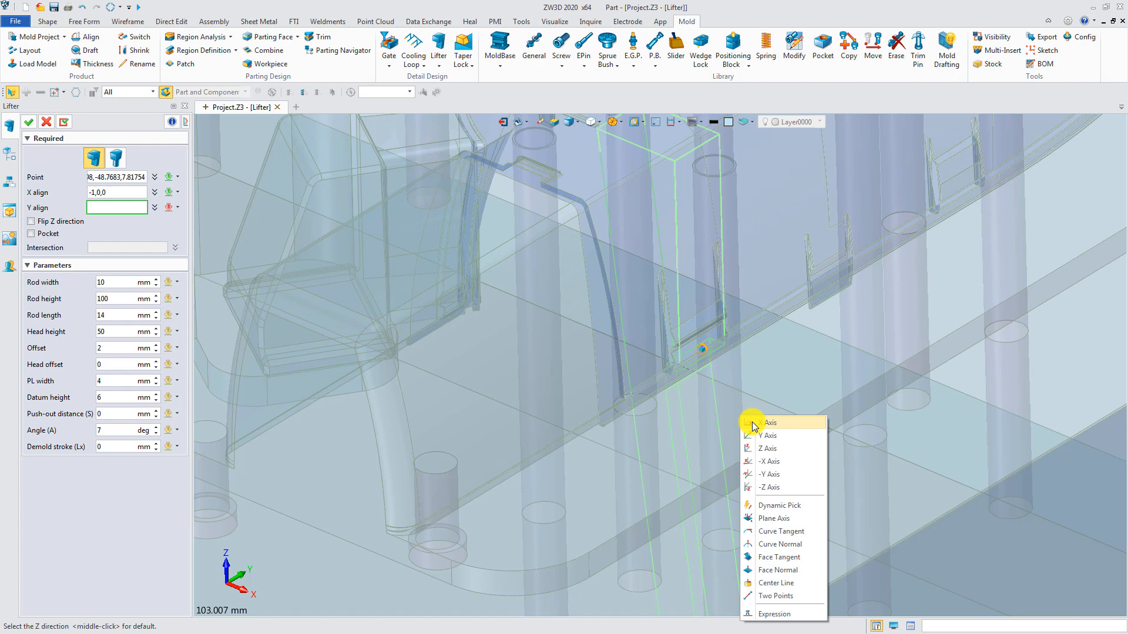
{"action": "left_click", "coordinate": [768, 448]}
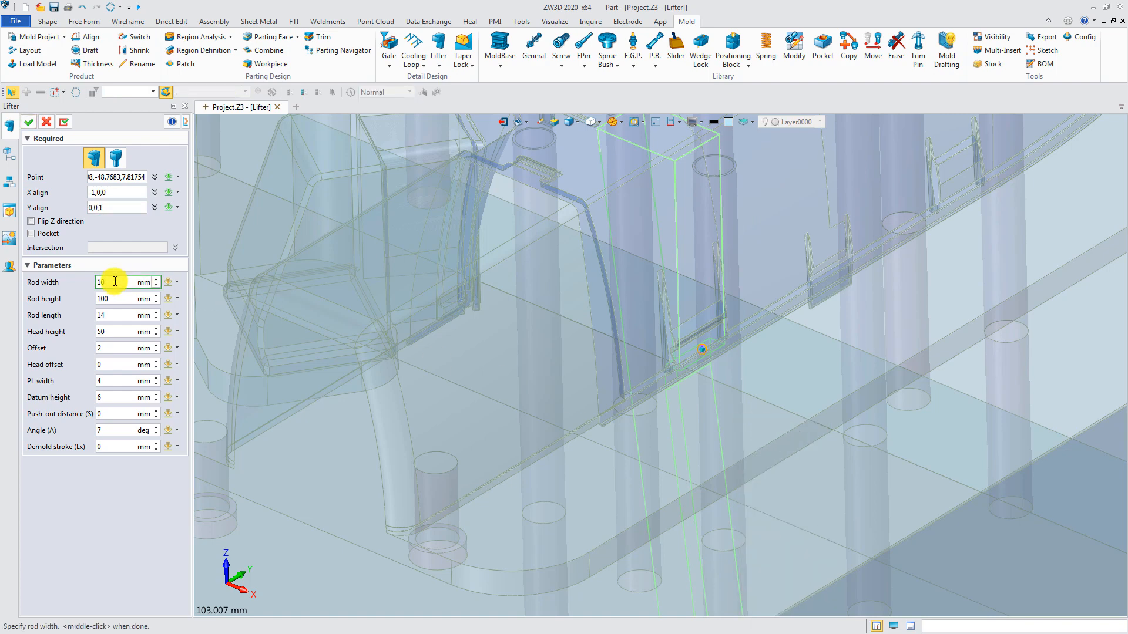
Step: Set lifter rod width 12, height 180, length 16 and push-out distance 30
{"action": "left_click", "coordinate": [112, 299]}
{"action": "type", "text": "180"}
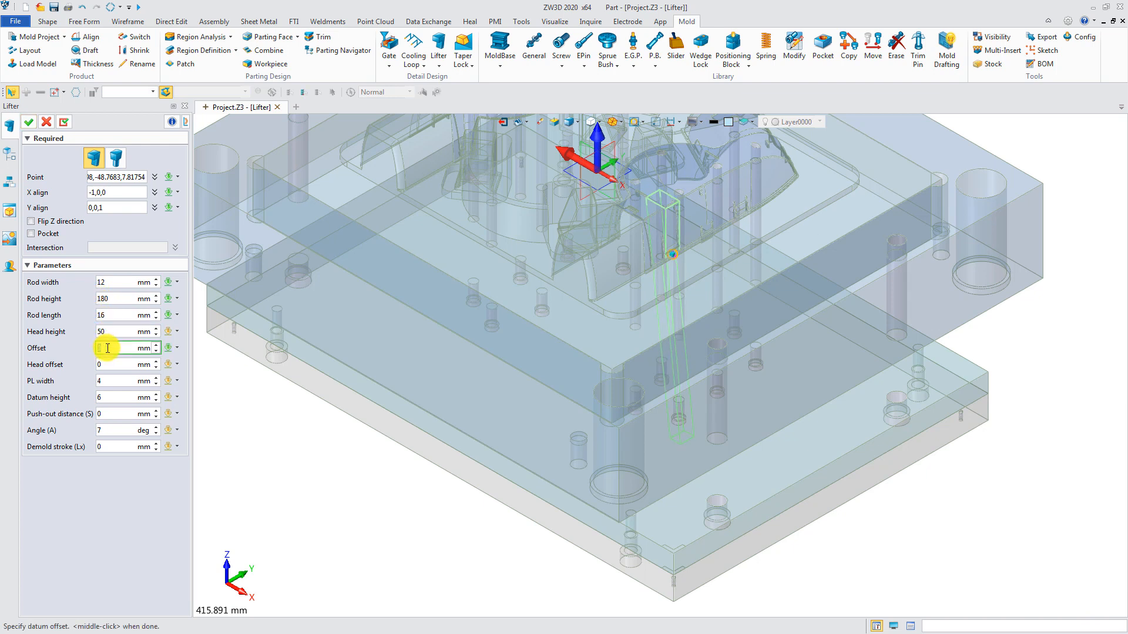
{"action": "left_click", "coordinate": [122, 414]}
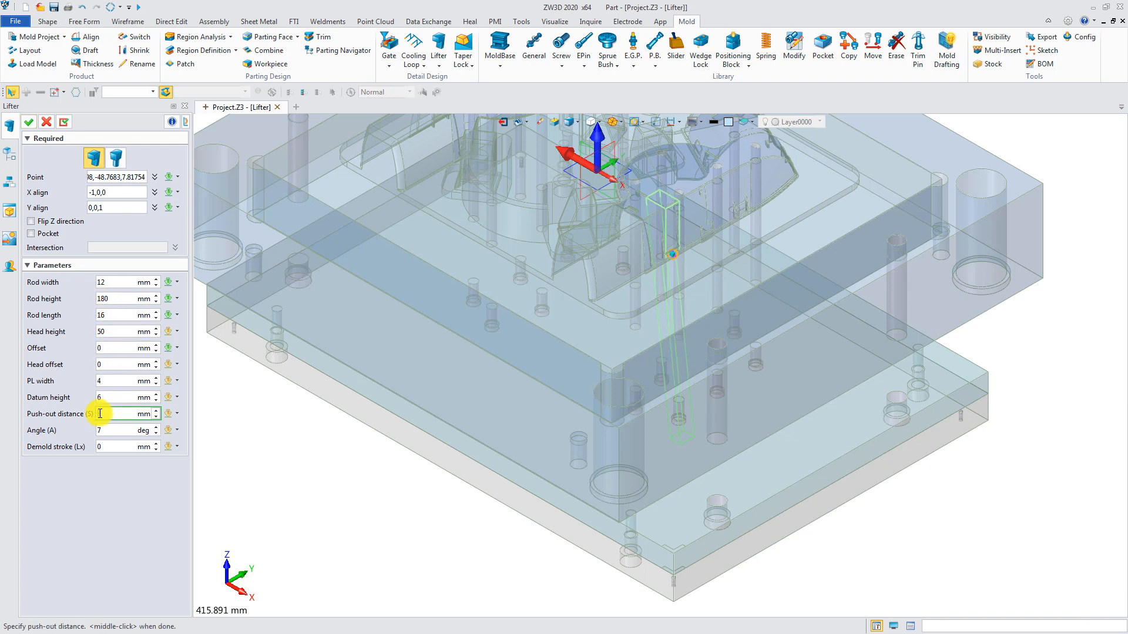
{"action": "type", "text": "30"}
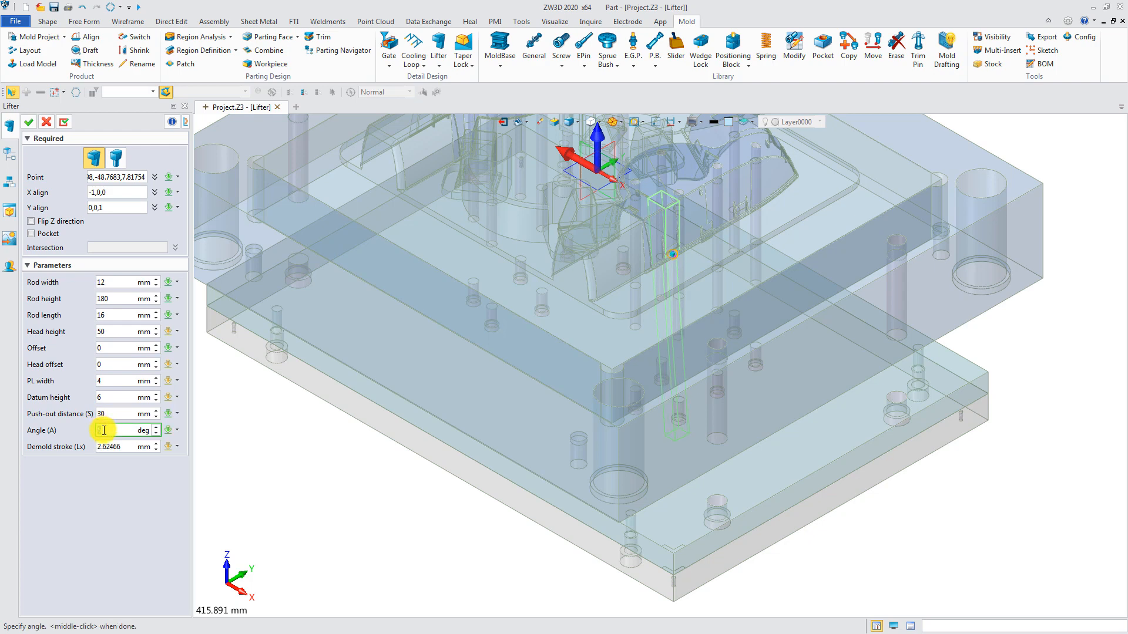